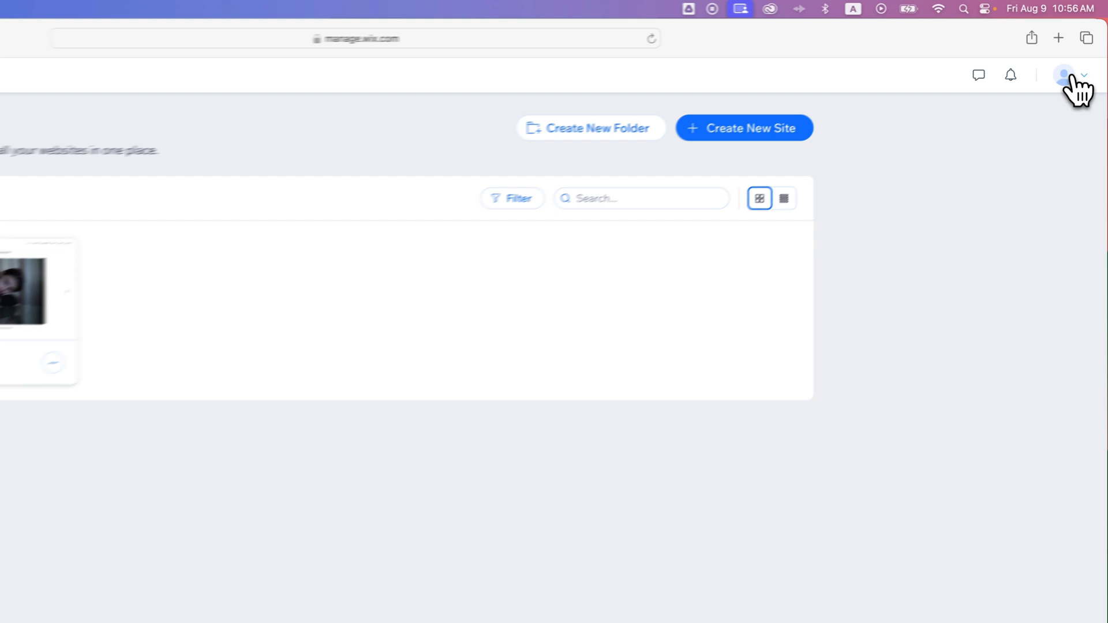
# - Go to Account Settings via the profile avatar menu on the sites dashboard
pyautogui.click(1059, 76)
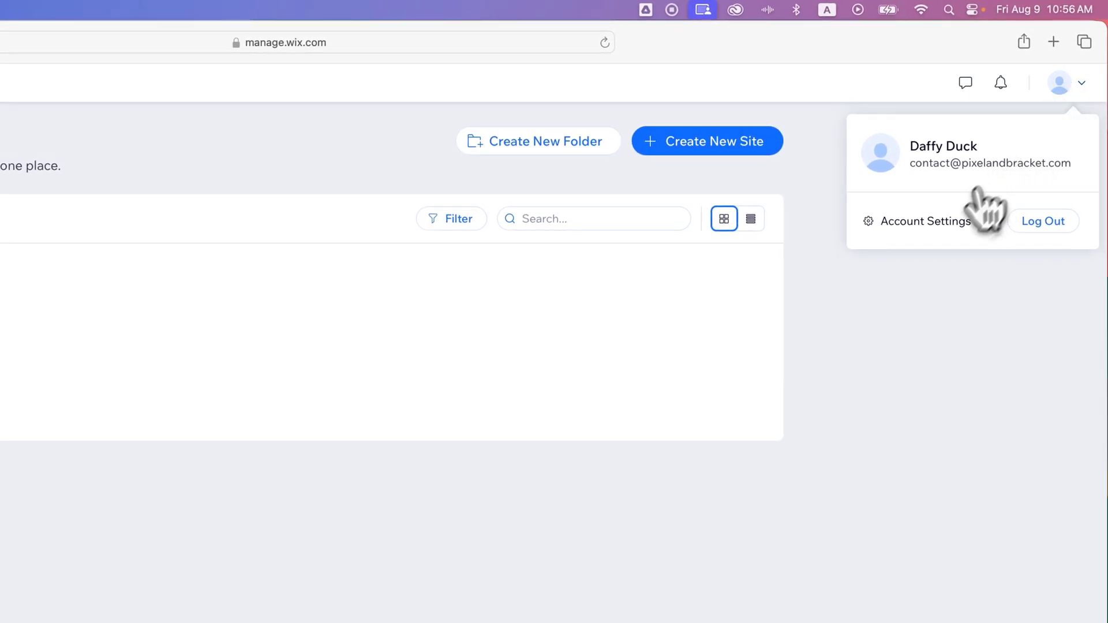
pyautogui.click(925, 221)
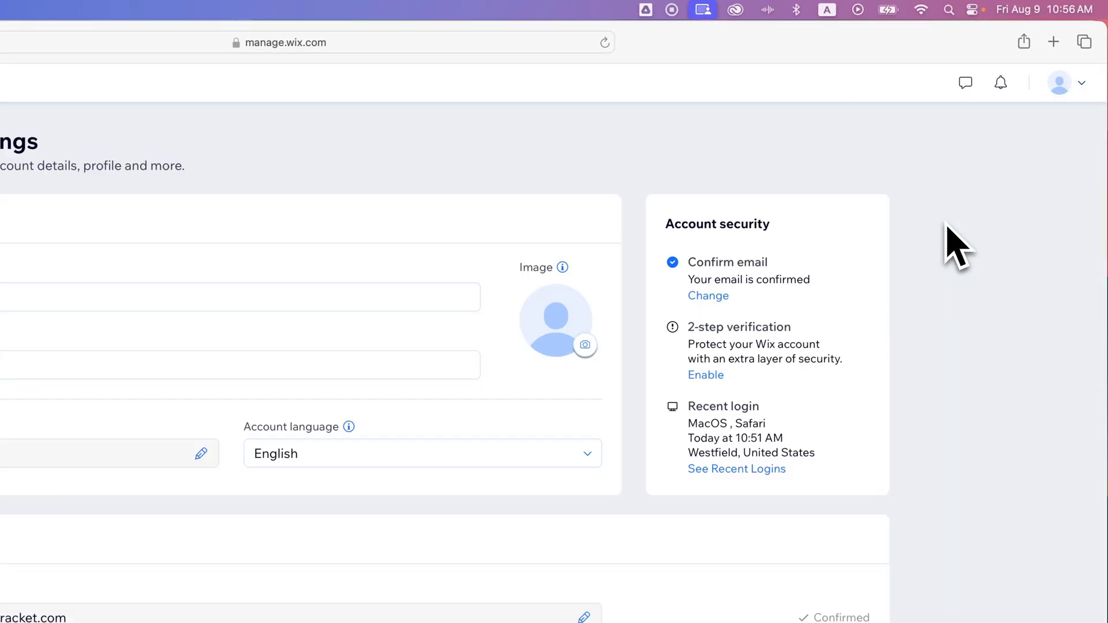
# - Scroll the Account Settings page so the Social logins section is visible
pyautogui.scroll(-3)
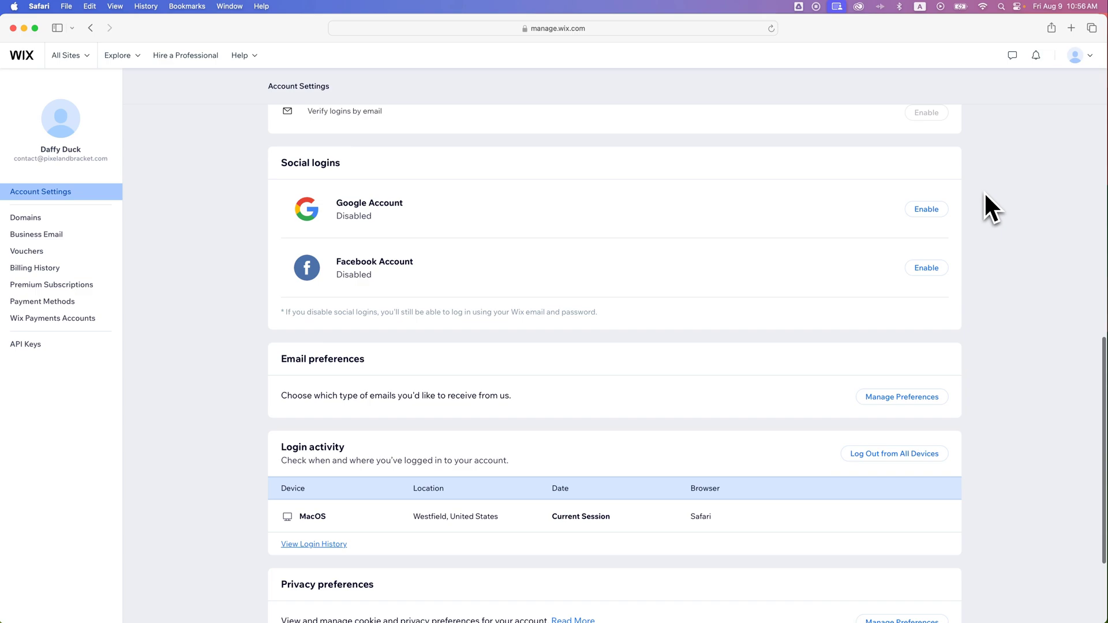
pyautogui.scroll(3)
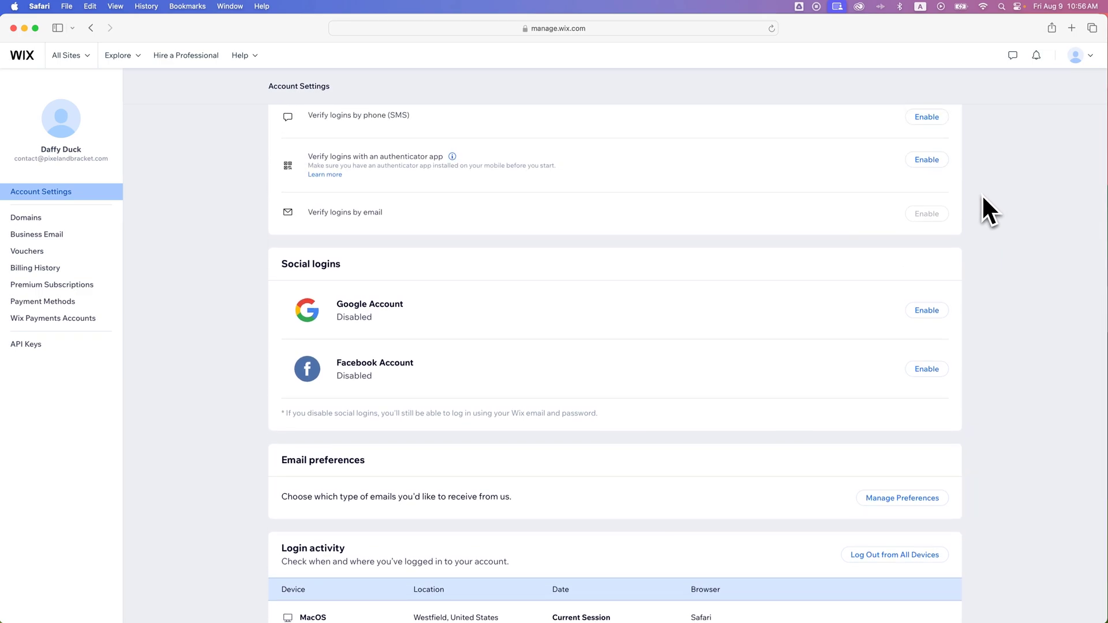
pyautogui.moveTo(933, 255)
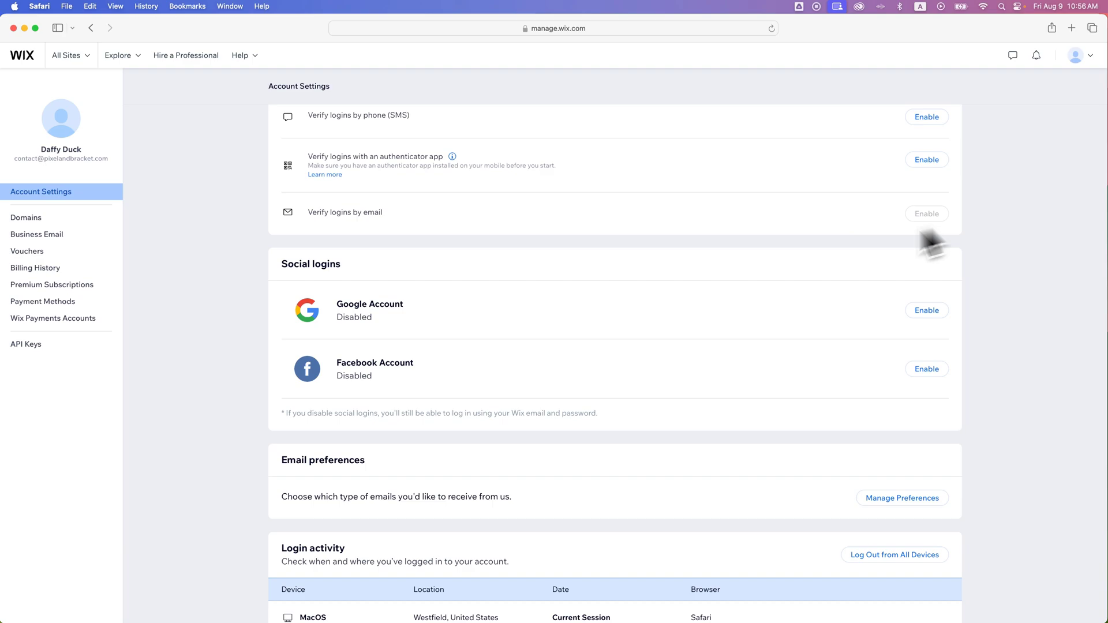
pyautogui.moveTo(471, 323)
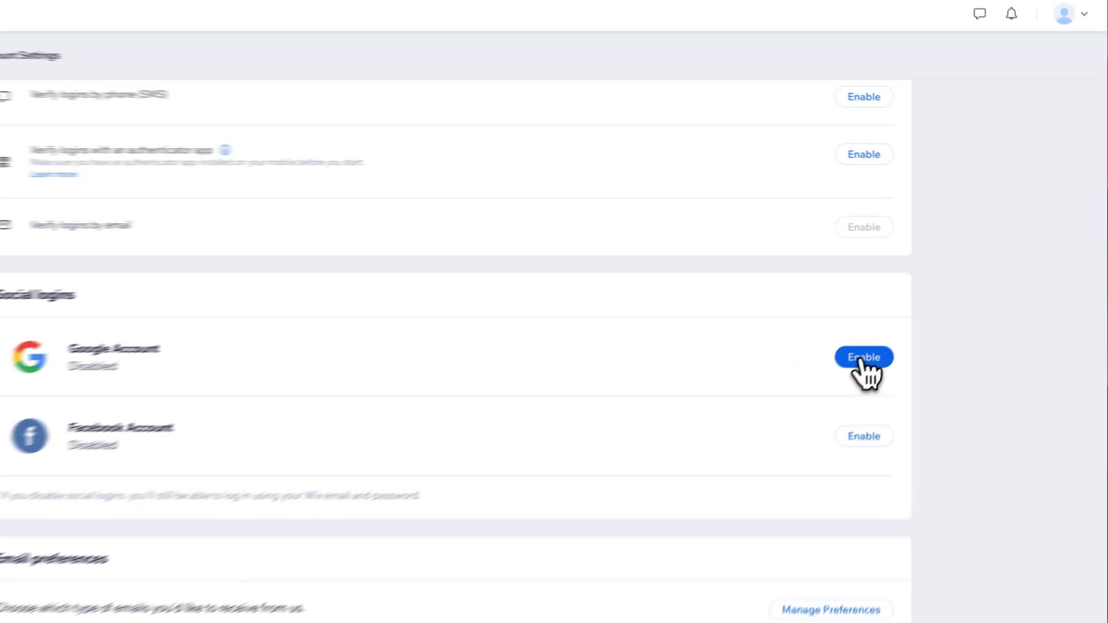
pyautogui.click(863, 358)
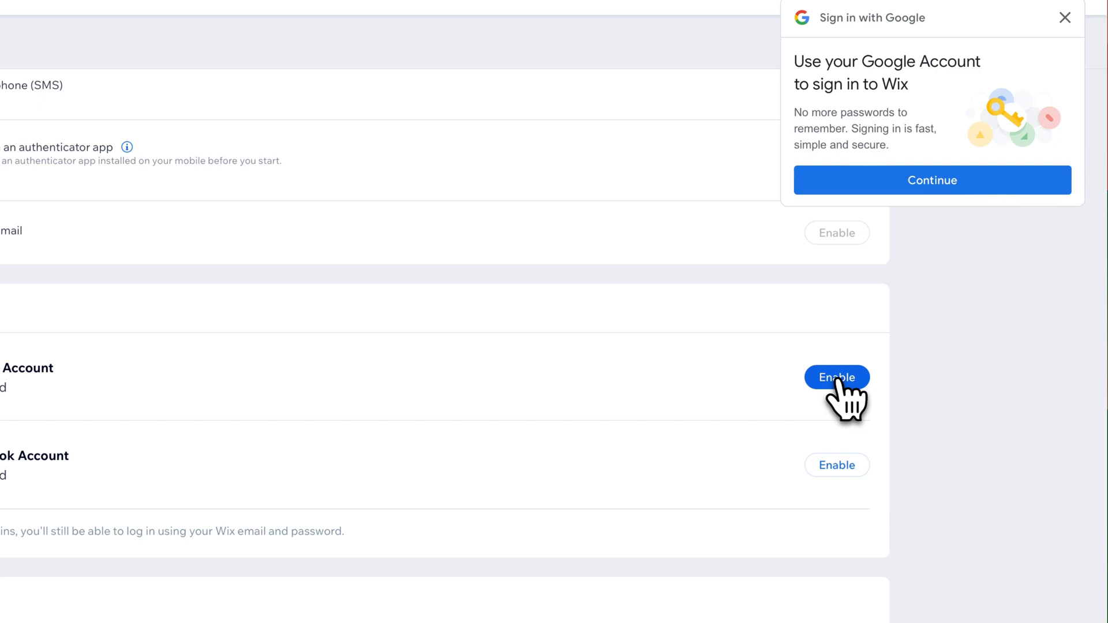
pyautogui.moveTo(939, 187)
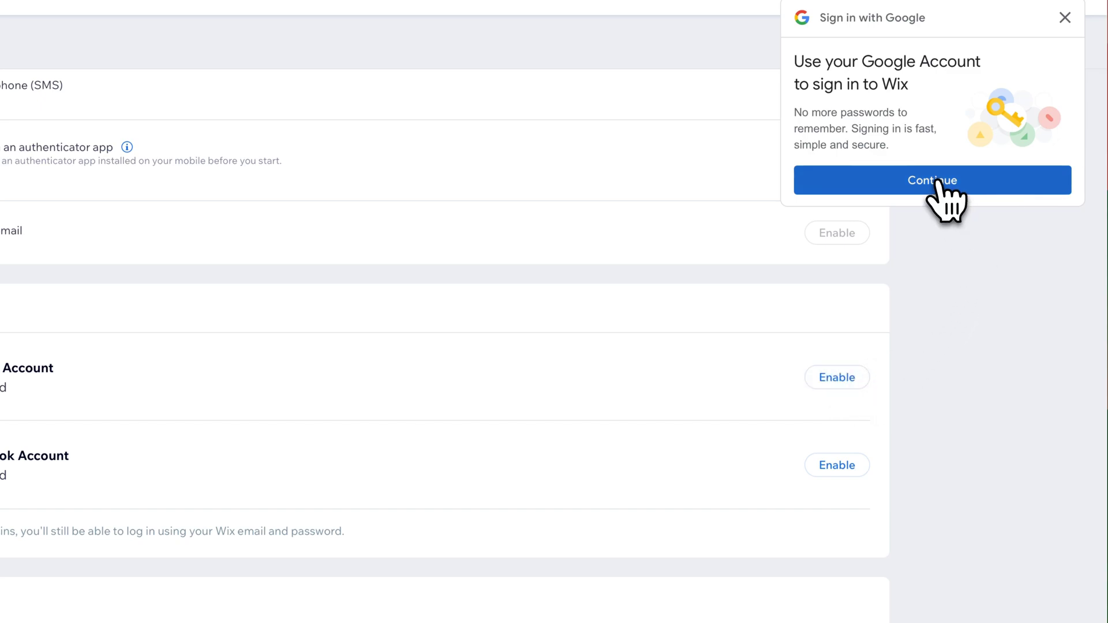
pyautogui.click(933, 180)
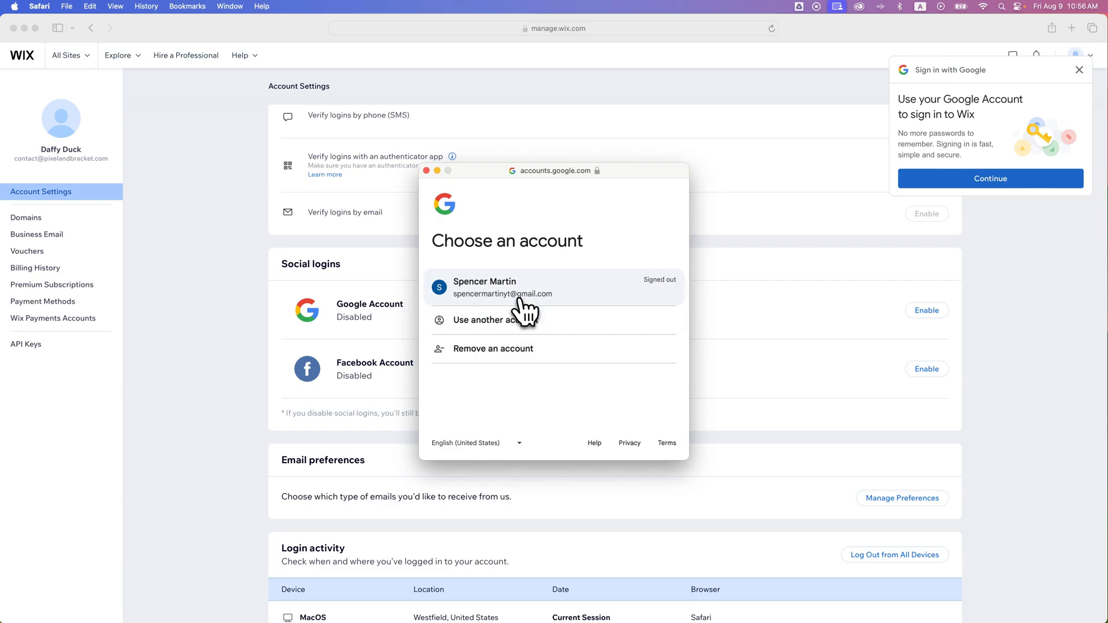
pyautogui.click(492, 319)
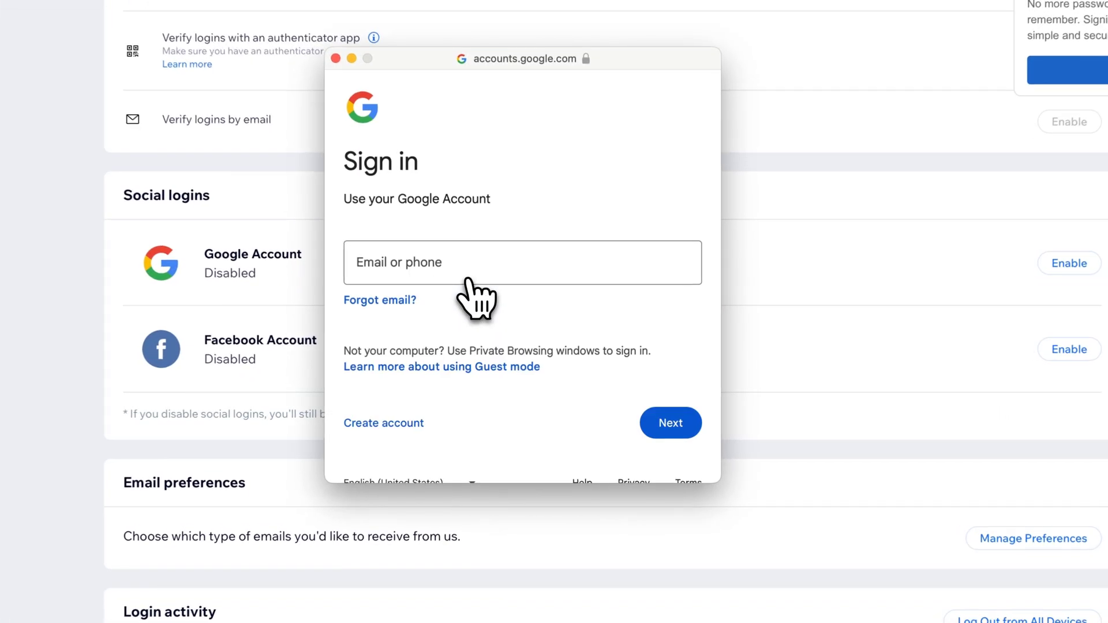
pyautogui.click(521, 263)
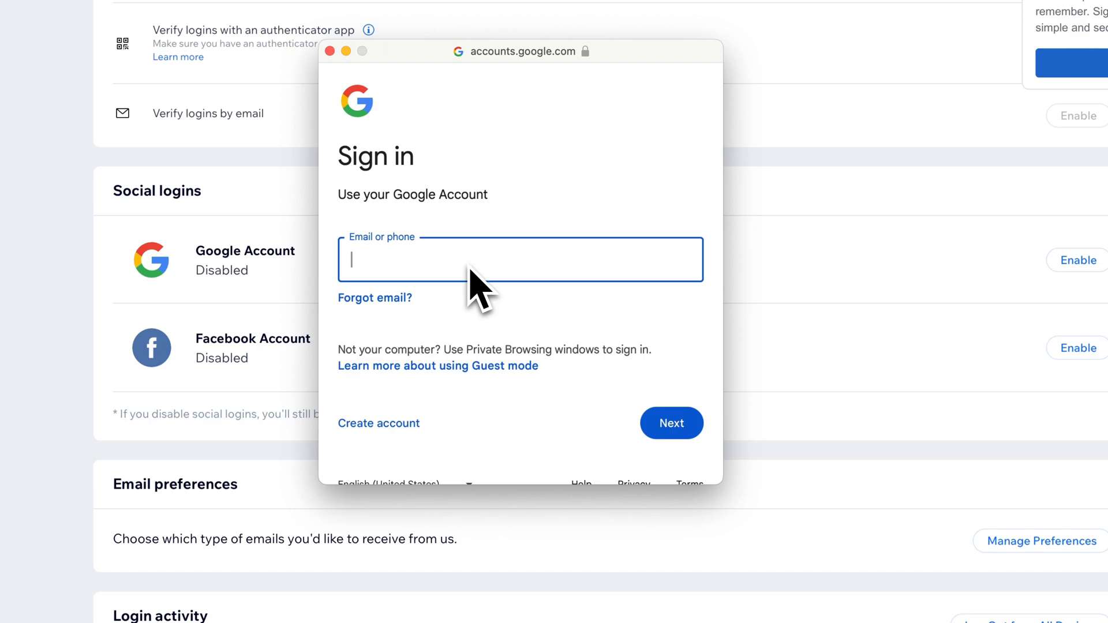
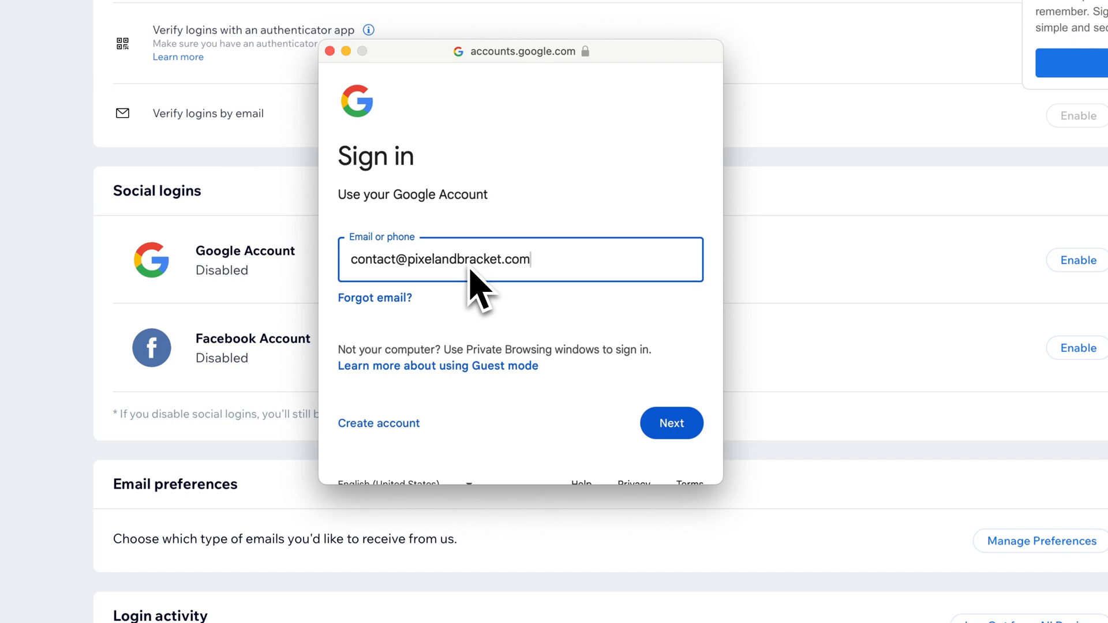
pyautogui.moveTo(510, 305)
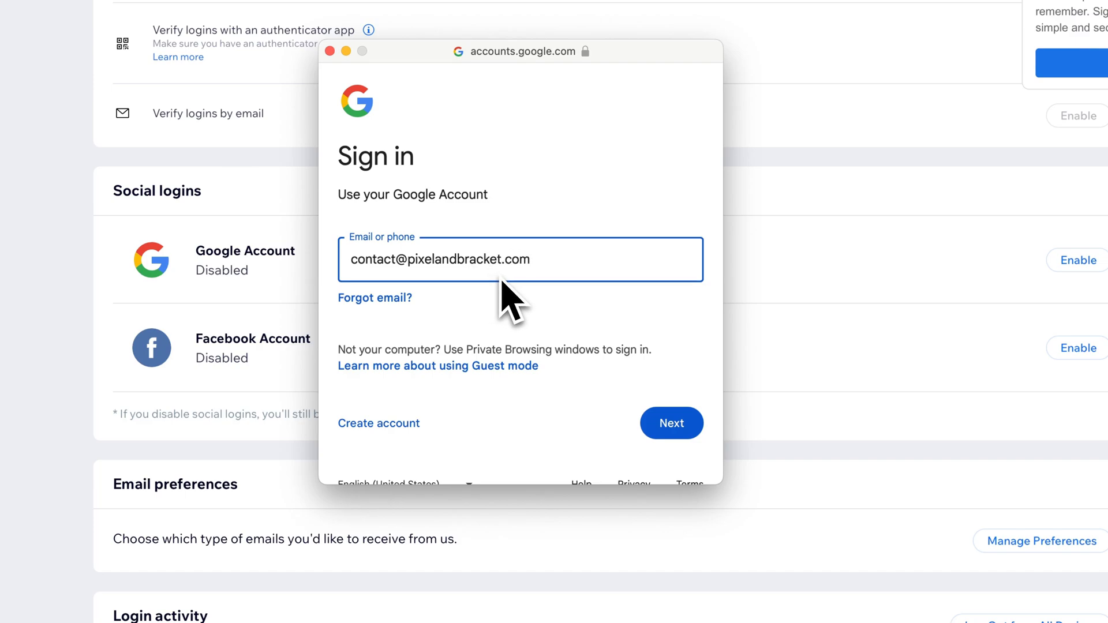
pyautogui.moveTo(569, 288)
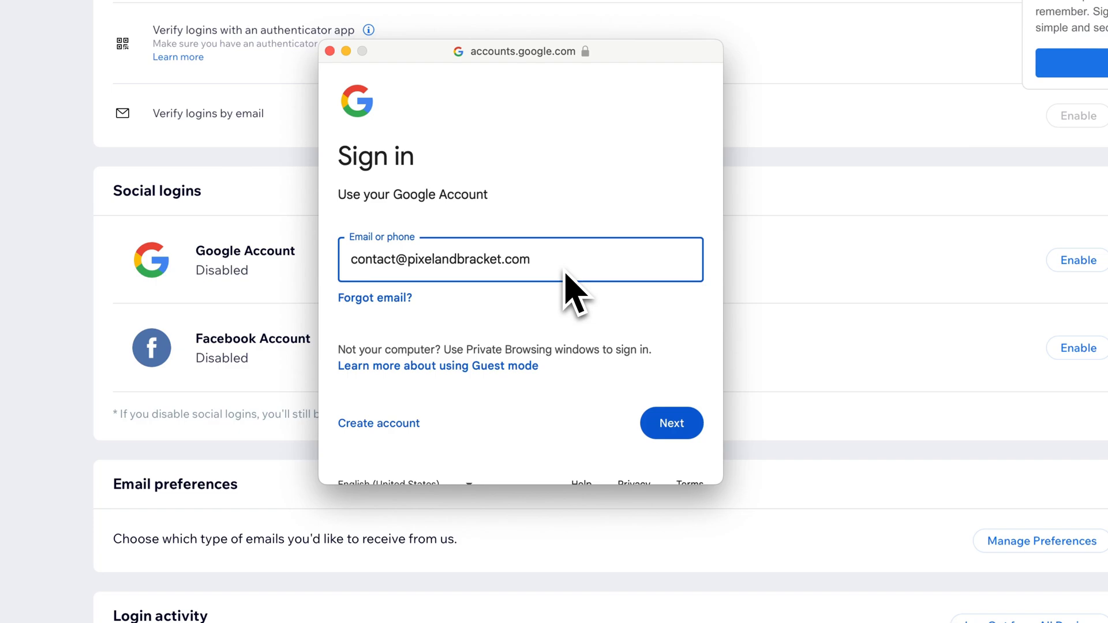
pyautogui.click(672, 422)
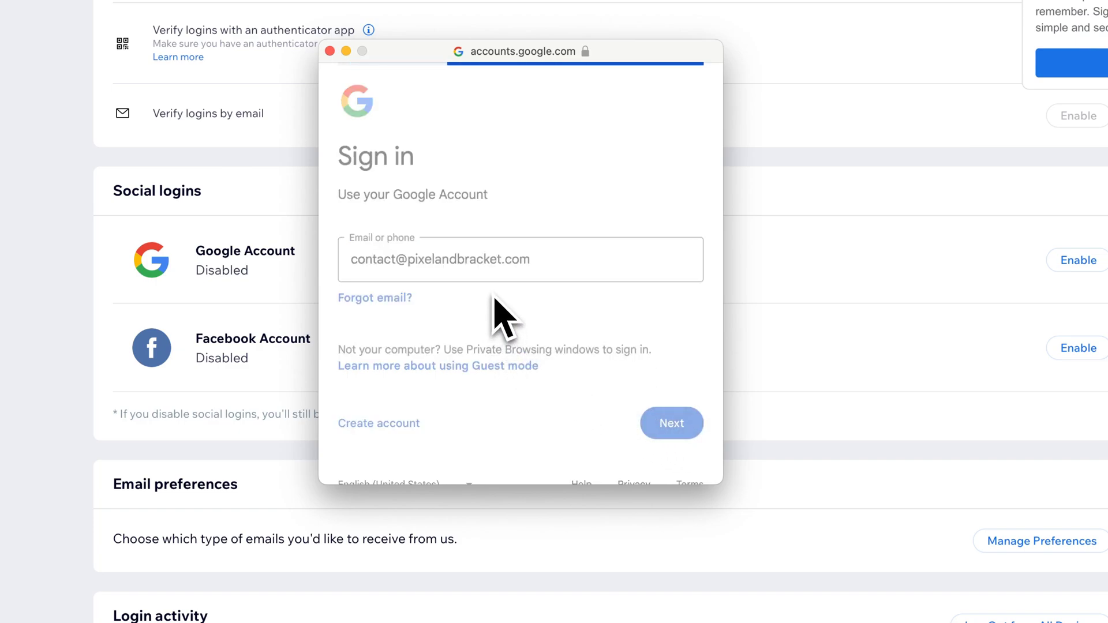
# - Enter the Google account password and submit it to reach the Wix sign-in confirmation
pyautogui.click(671, 423)
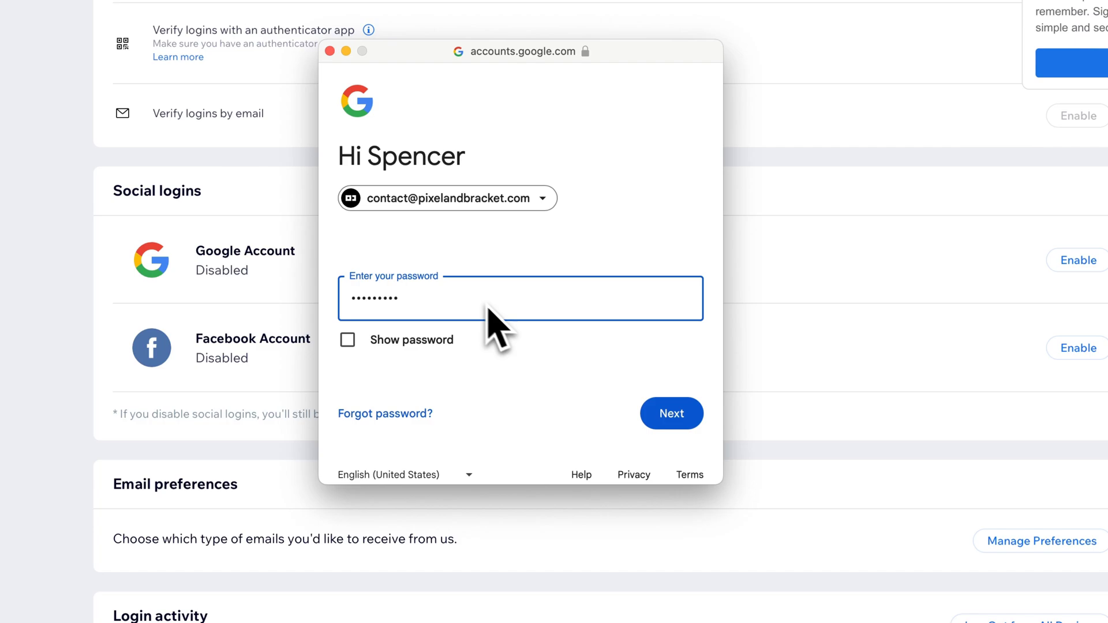
pyautogui.click(671, 413)
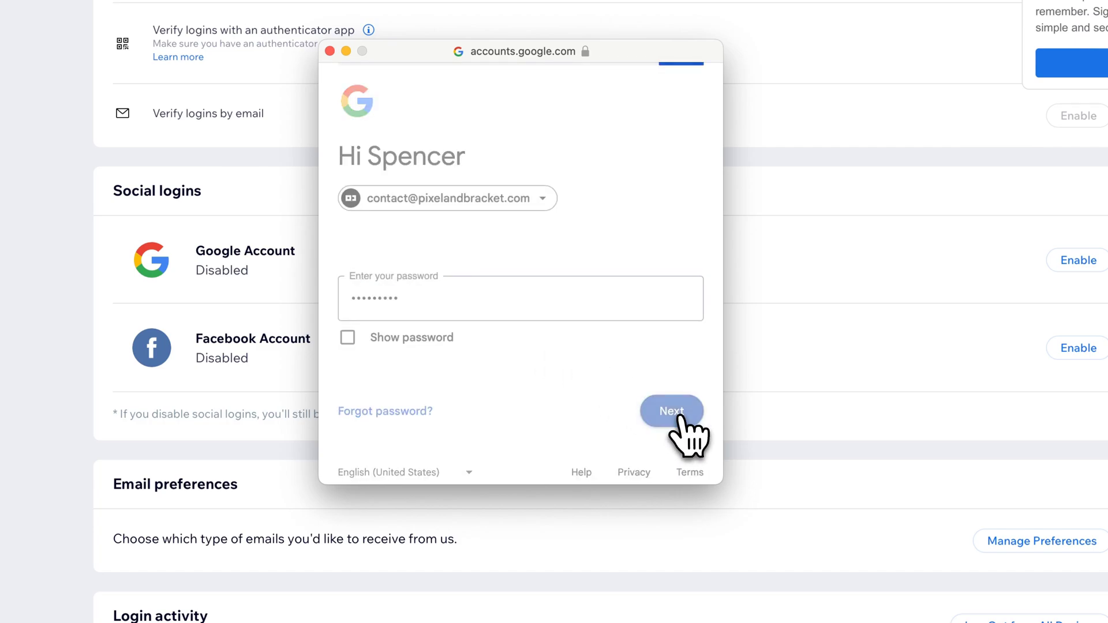
pyautogui.click(672, 410)
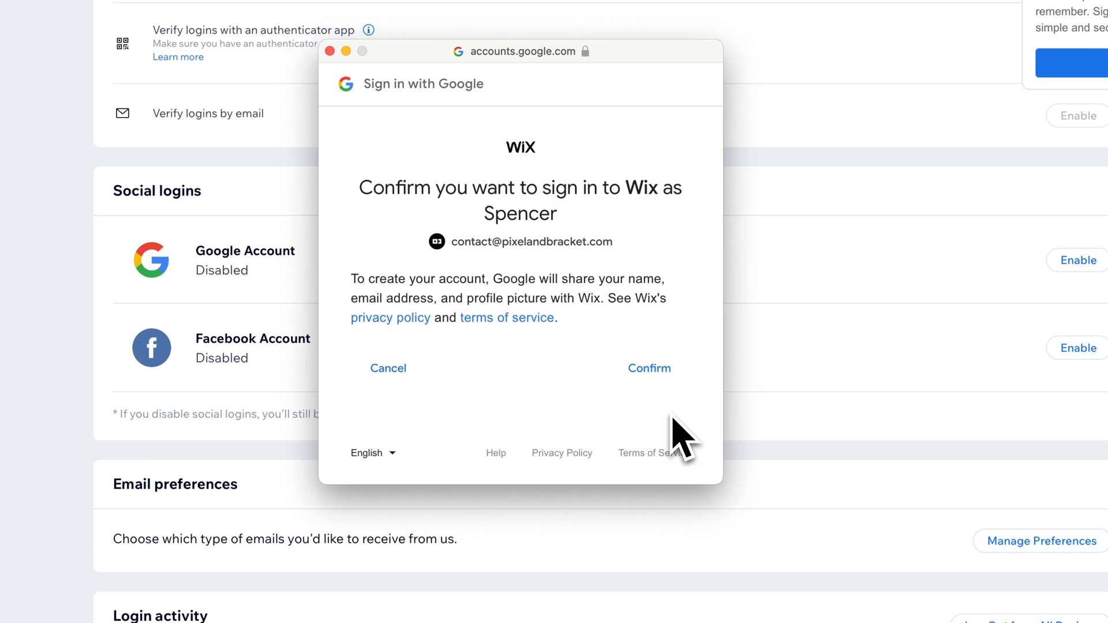
pyautogui.moveTo(667, 410)
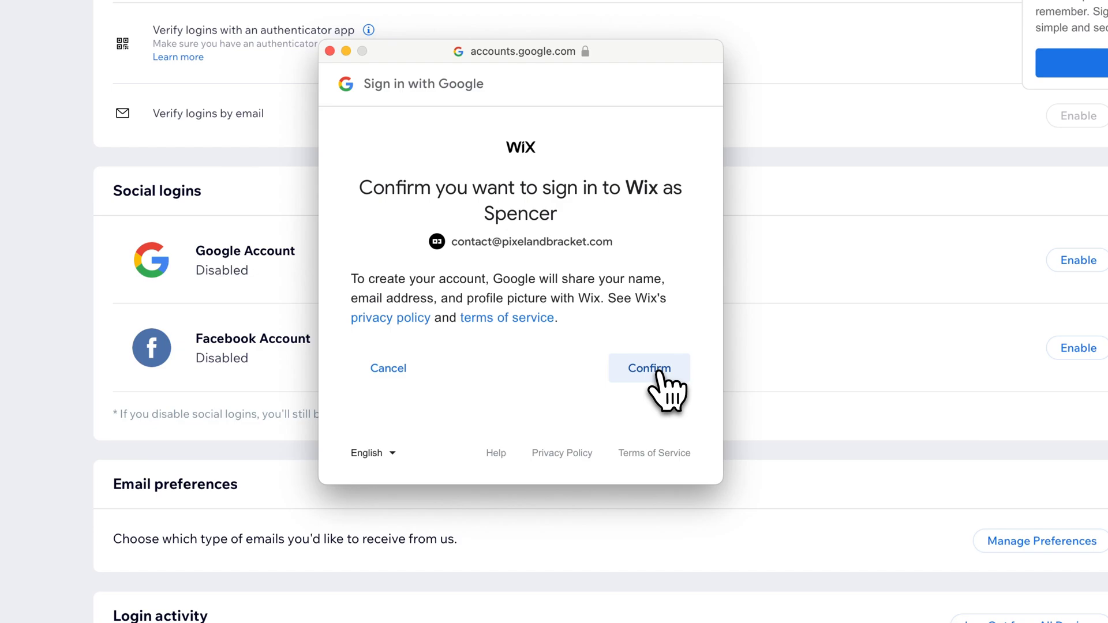
pyautogui.click(649, 368)
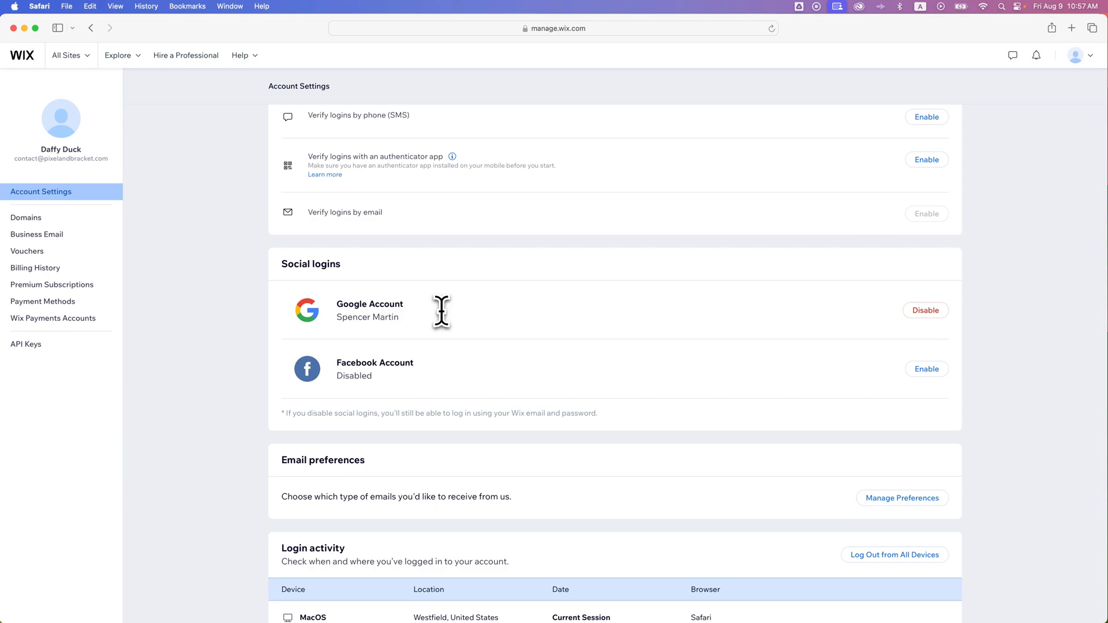
pyautogui.moveTo(446, 333)
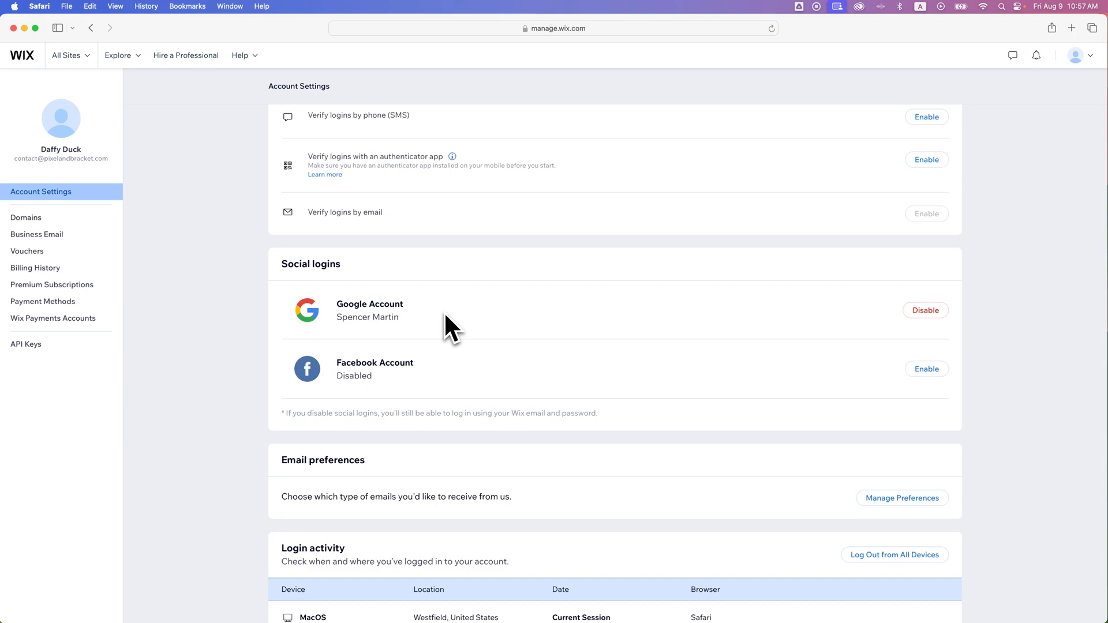
pyautogui.moveTo(443, 322)
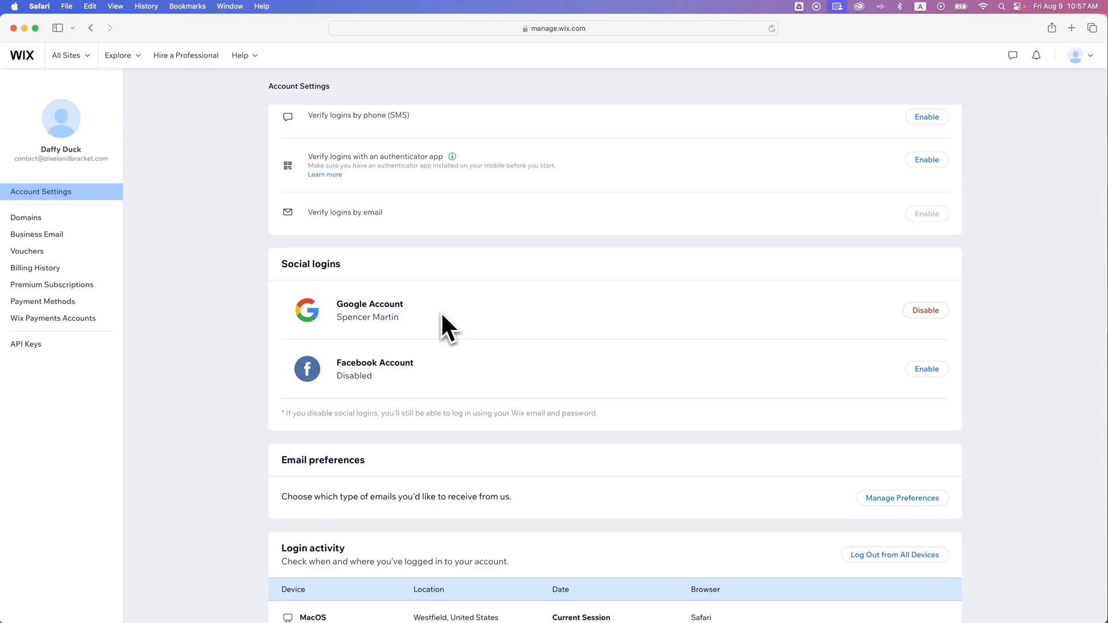
pyautogui.moveTo(449, 358)
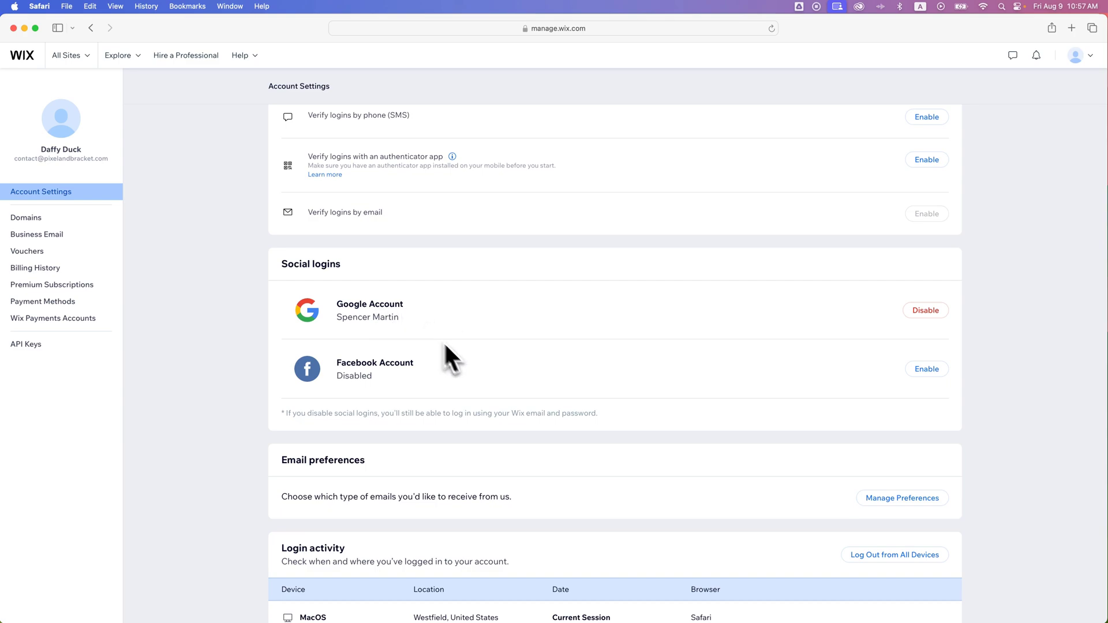
pyautogui.moveTo(410, 381)
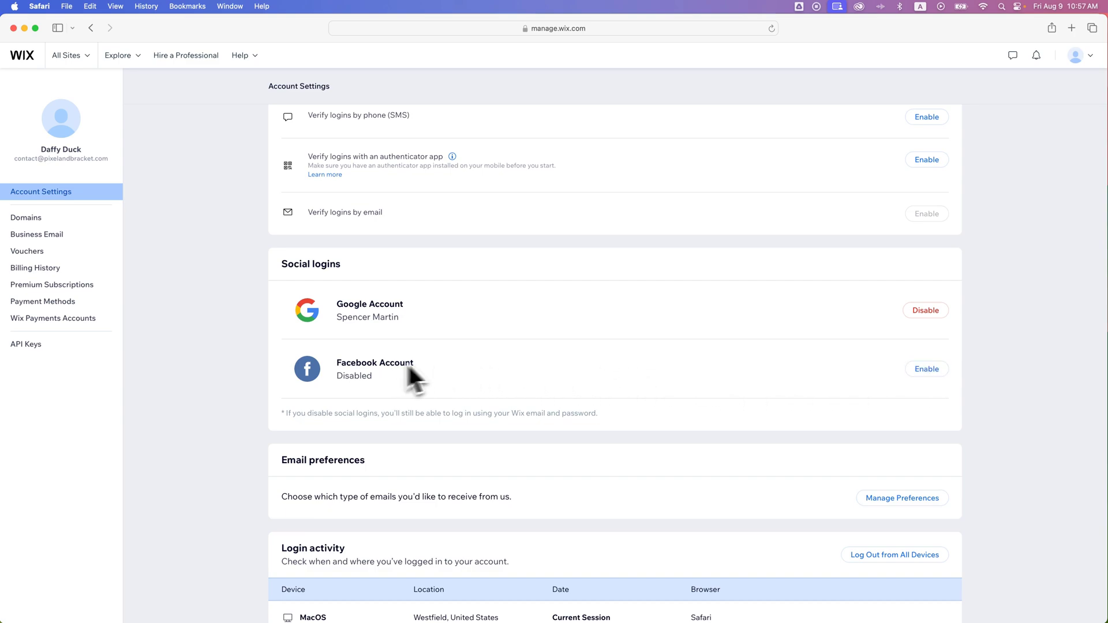
pyautogui.moveTo(473, 371)
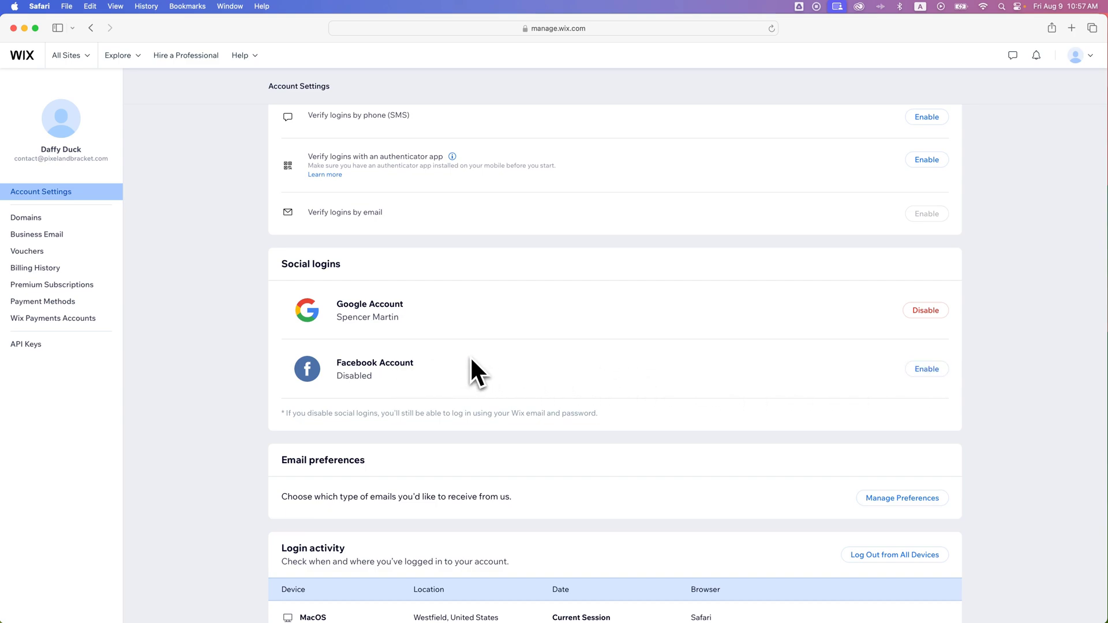